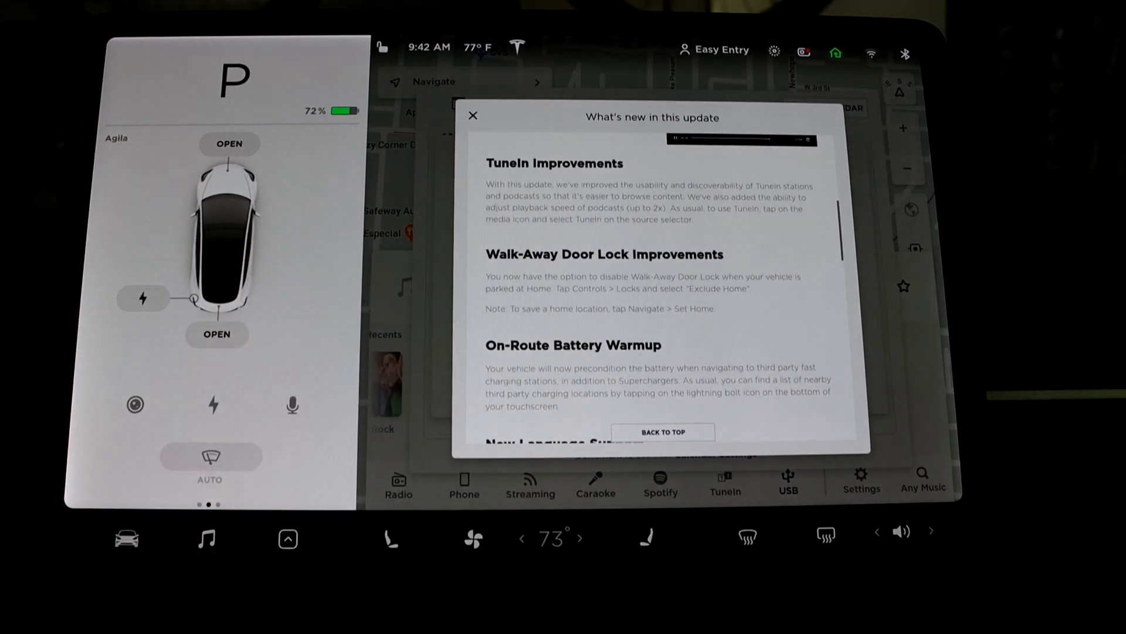
Step: Scroll the release notes past Cabin Camera to the Previous Release Notes on GPS and Fallout Shelter
{"action": "scroll", "scroll_direction": "down", "scroll_amount": 3}
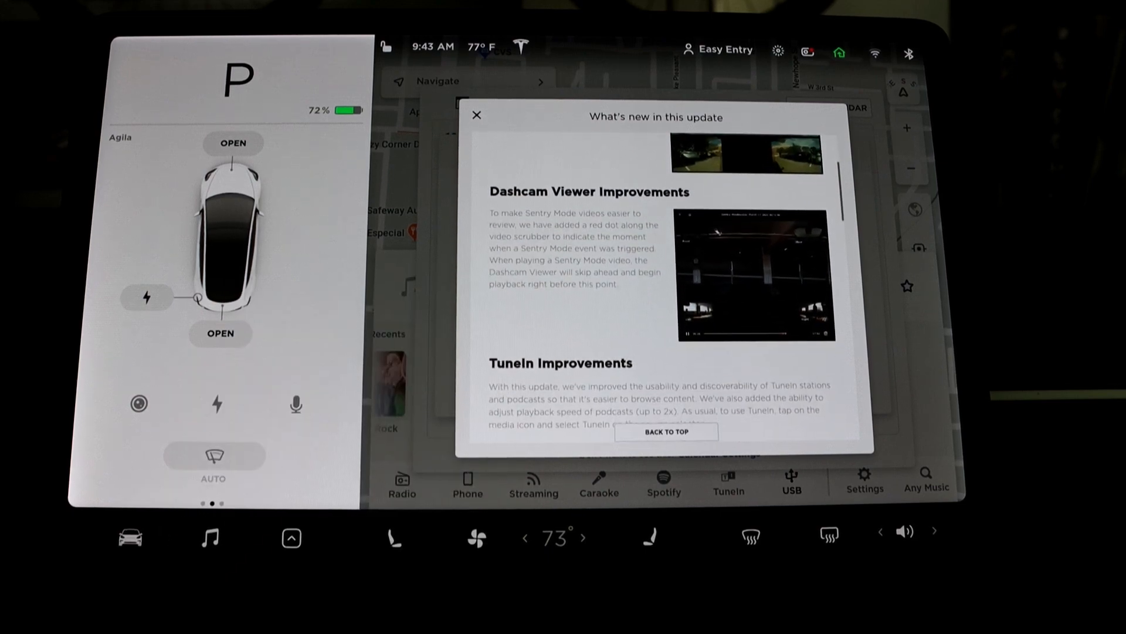
{"action": "scroll", "scroll_direction": "down", "scroll_amount": 3}
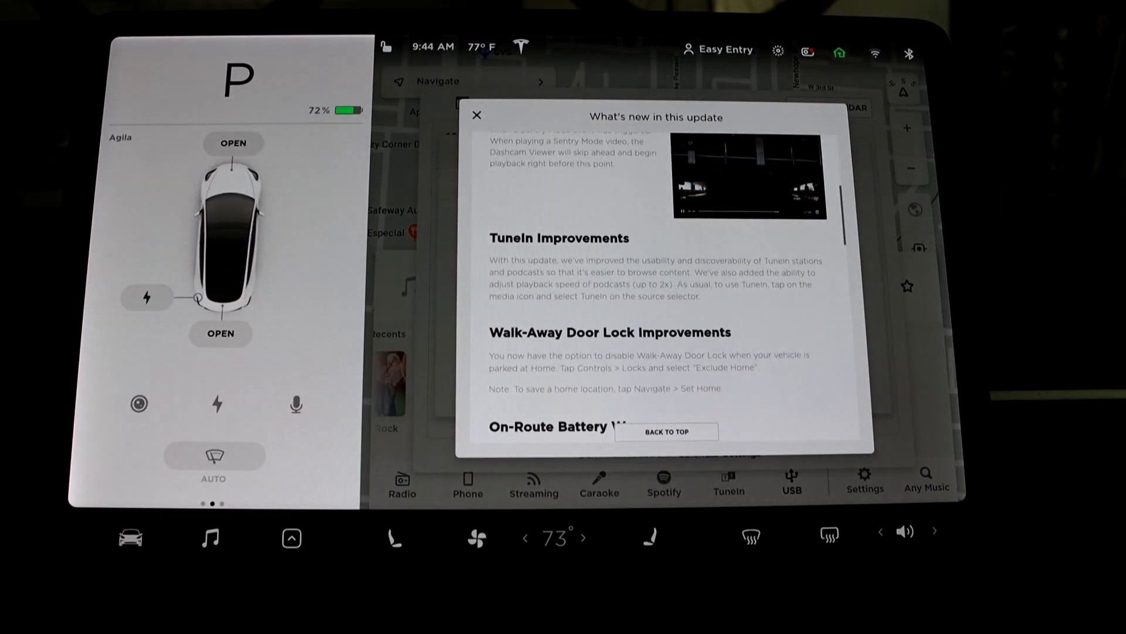
{"action": "scroll", "scroll_direction": "down", "scroll_amount": 3}
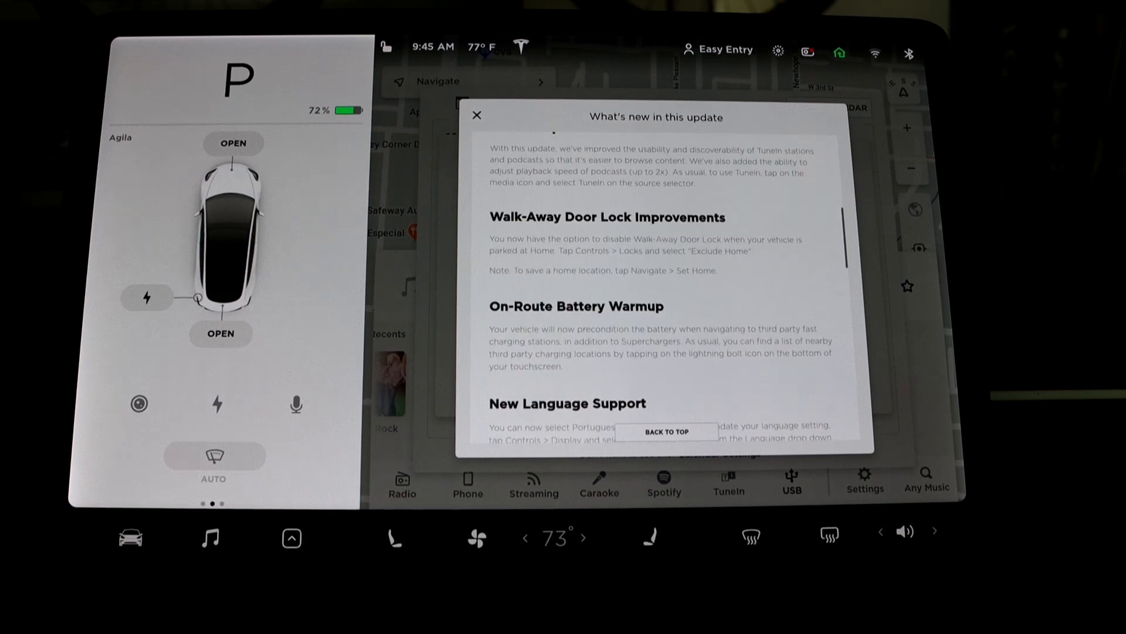
{"action": "scroll", "scroll_direction": "down", "scroll_amount": 3}
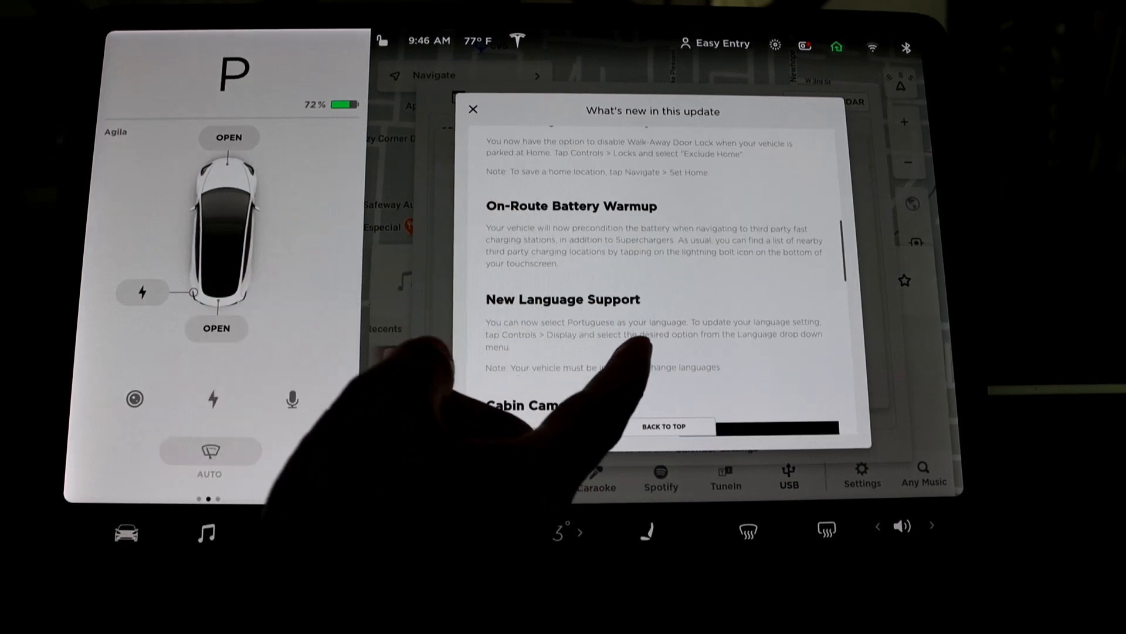
{"action": "scroll", "scroll_direction": "down", "scroll_amount": 3}
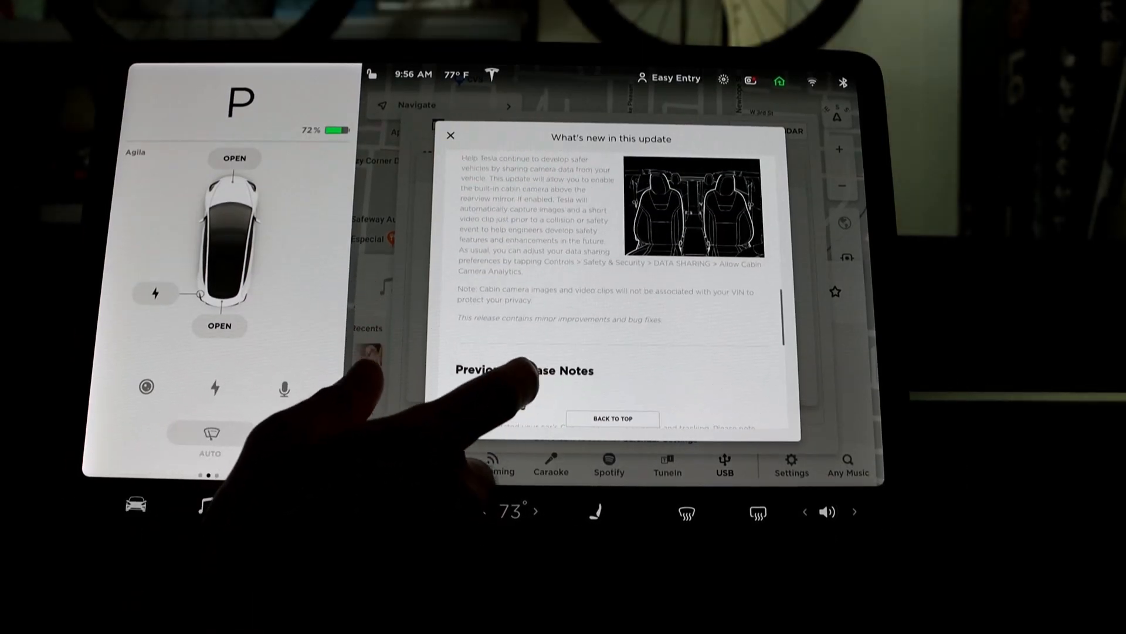
{"action": "scroll", "scroll_direction": "down", "scroll_amount": 3}
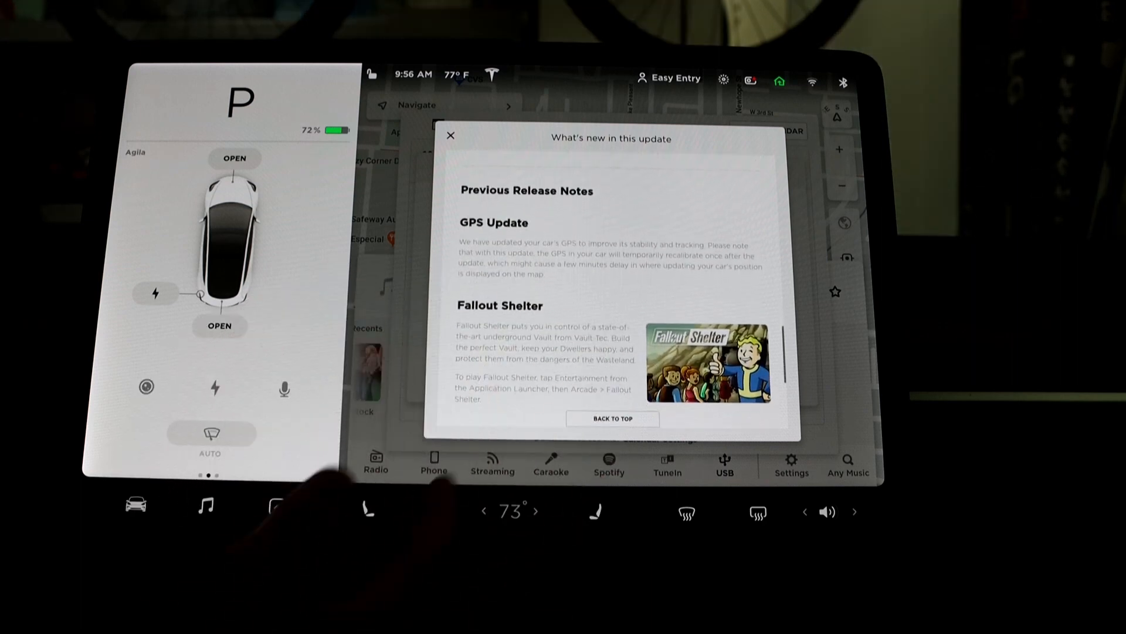
{"action": "scroll", "scroll_direction": "down", "scroll_amount": 3}
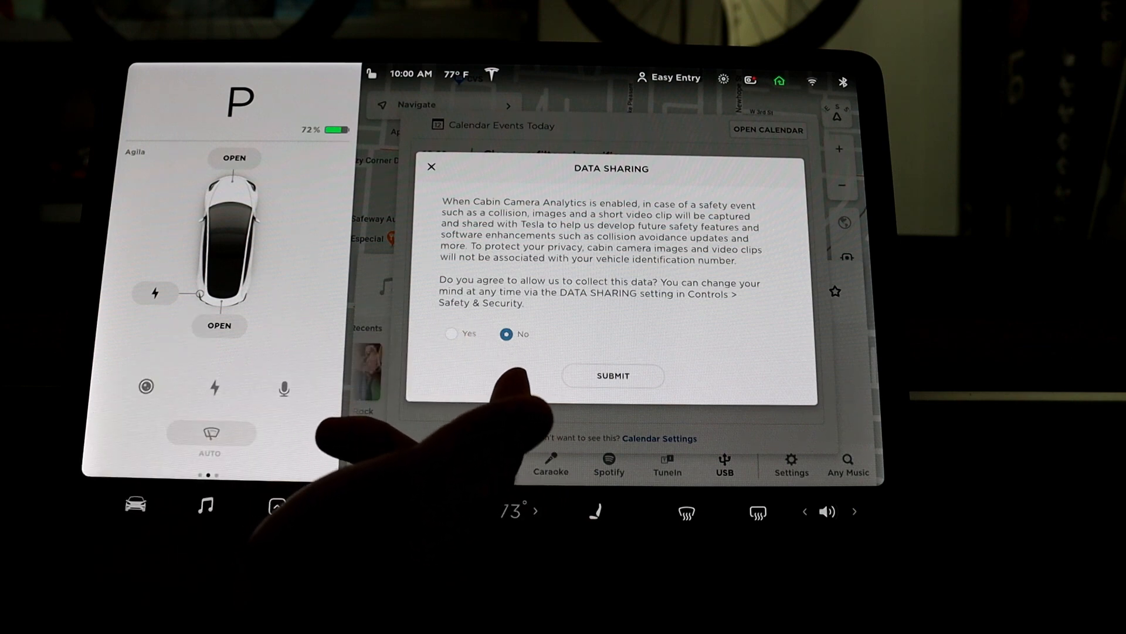
Step: Submit 'No' to sharing Cabin Camera Analytics data
{"action": "left_click", "coordinate": [451, 334]}
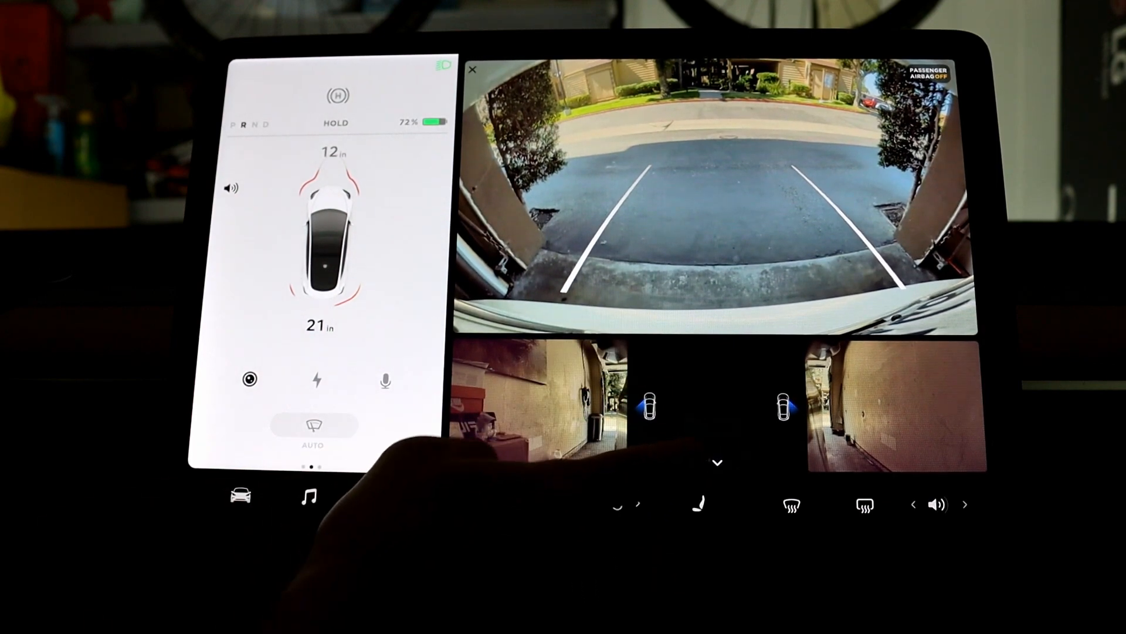
Step: Reveal the side repeater camera feeds beneath the rear camera view
{"action": "left_click", "coordinate": [718, 462]}
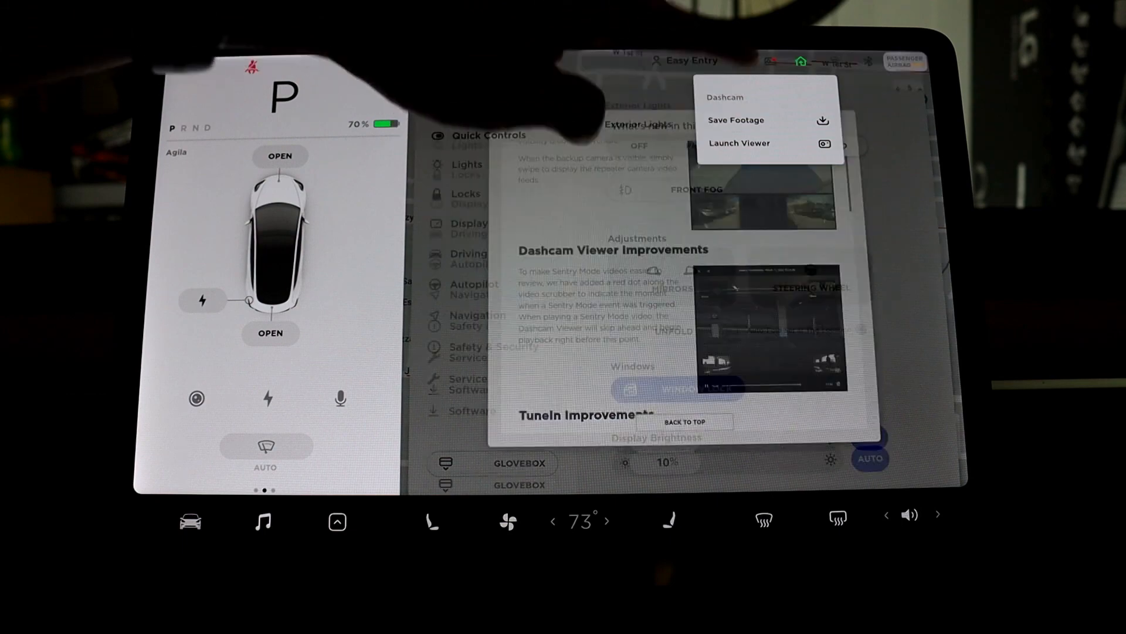
Step: Launch the Dashcam Viewer and play the Jul 11, 2020 10:52 AM Sentry clip
{"action": "left_click", "coordinate": [740, 143]}
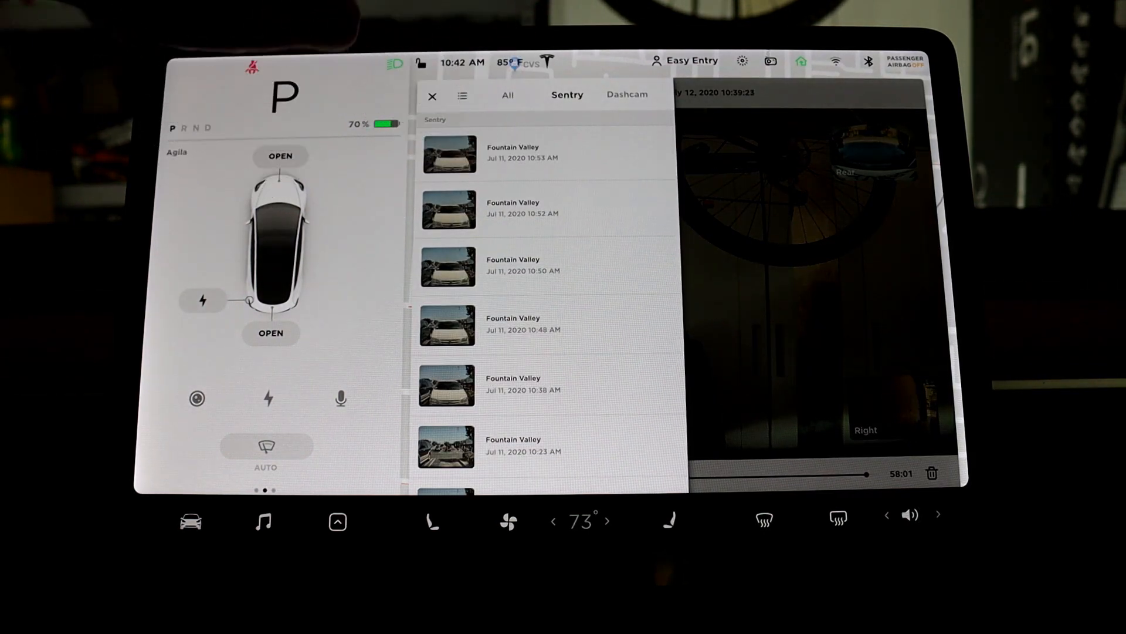
{"action": "left_click", "coordinate": [450, 209]}
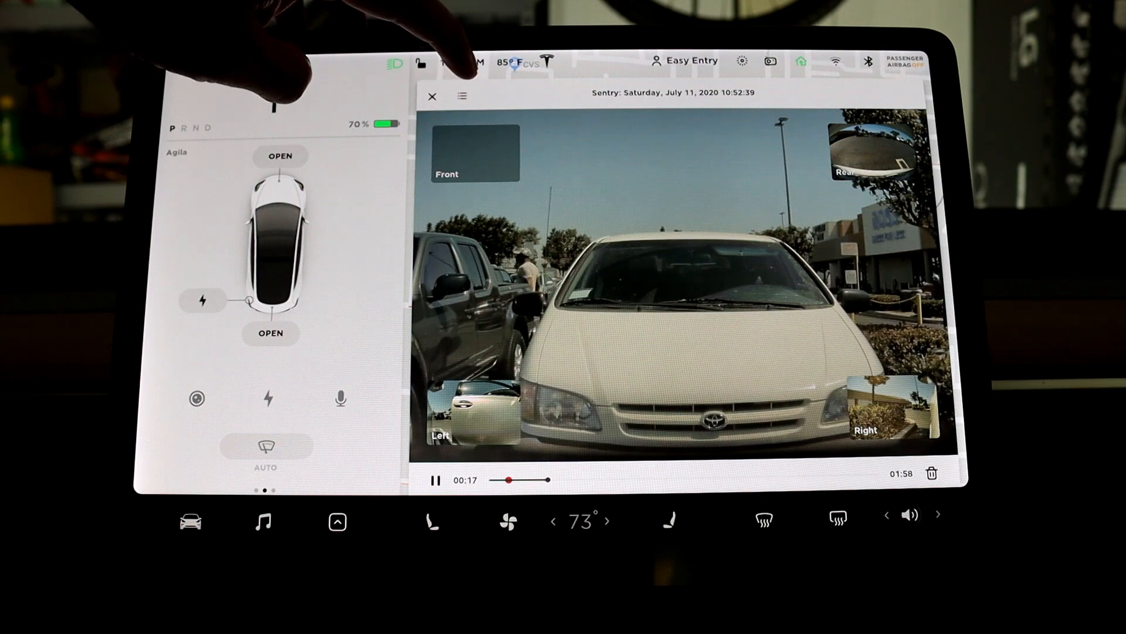
{"action": "left_click", "coordinate": [462, 95]}
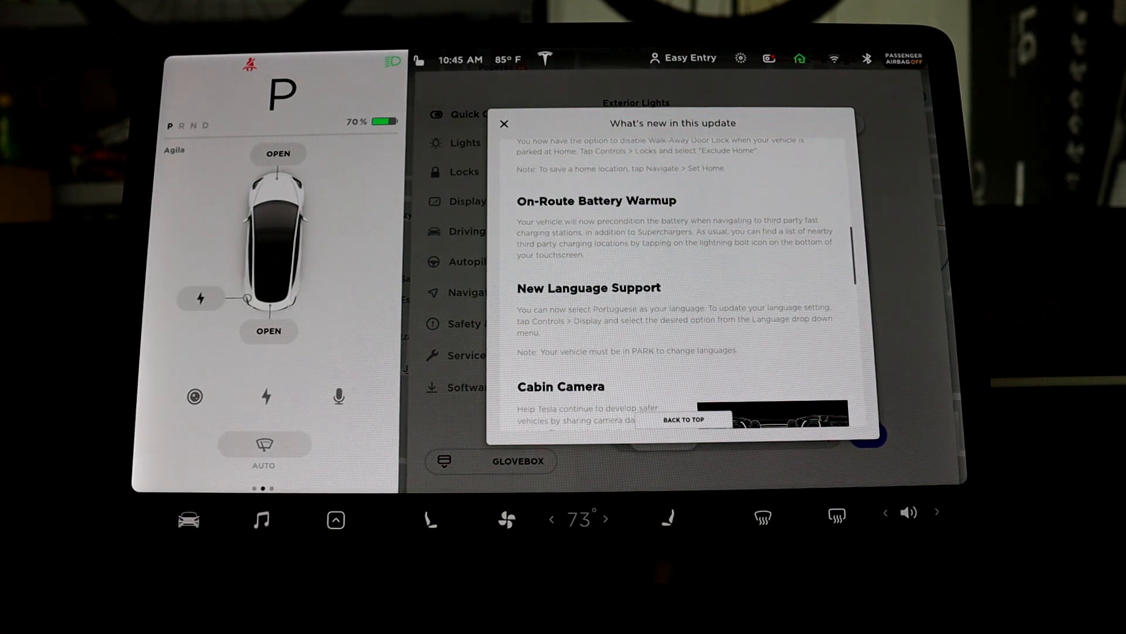
Step: Scroll past the Cabin Camera note to Previous Release Notes, starting with GPS Update
{"action": "scroll", "scroll_direction": "down", "scroll_amount": 3}
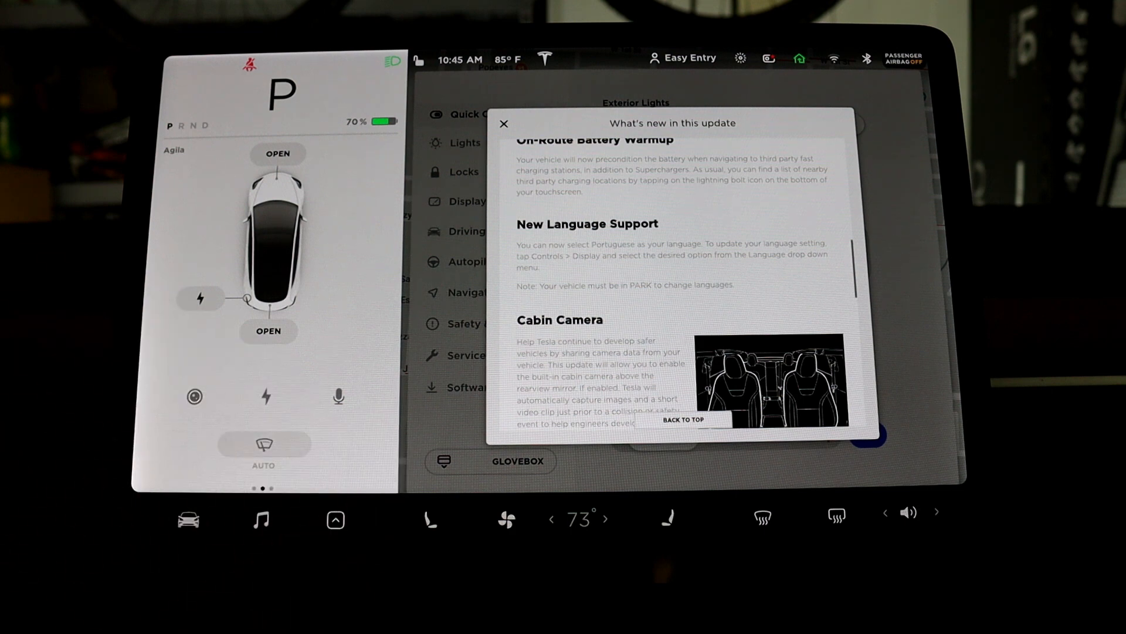
{"action": "scroll", "scroll_direction": "down", "scroll_amount": 3}
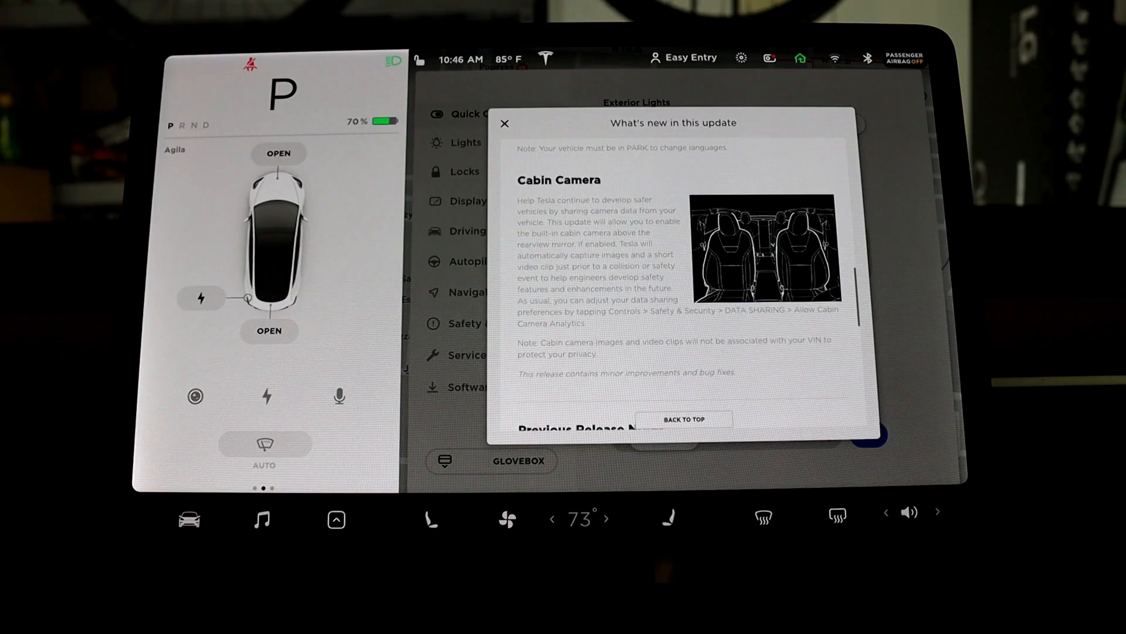
{"action": "scroll", "scroll_direction": "down", "scroll_amount": 3}
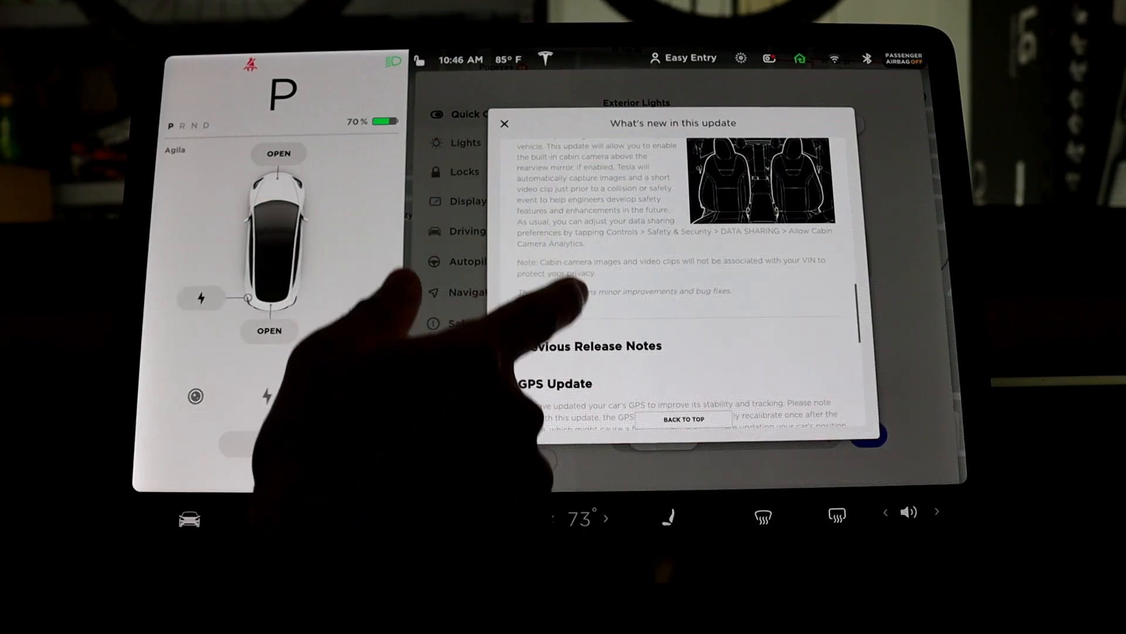